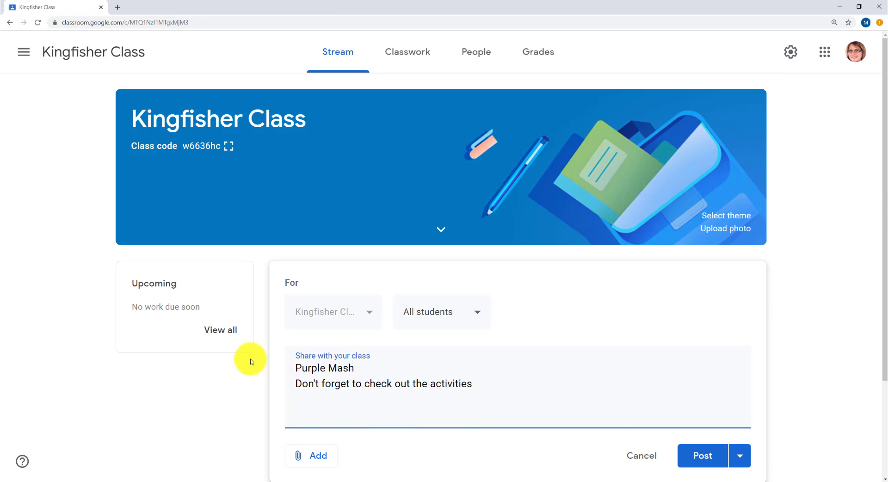
End the announcement with 'available to you in Purple Mash!', attach the school Purple Mash link, and post
{"action": "type", "text": "available to you in Purple Mash!"}
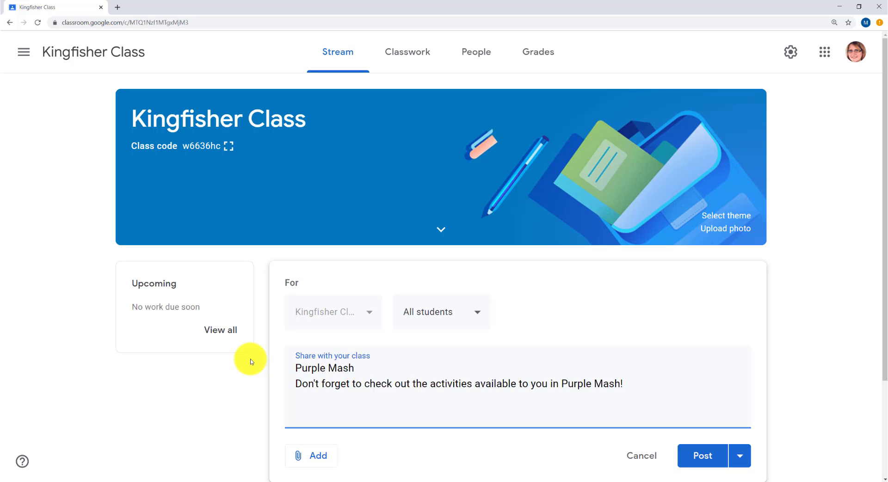
{"action": "left_click", "coordinate": [310, 455]}
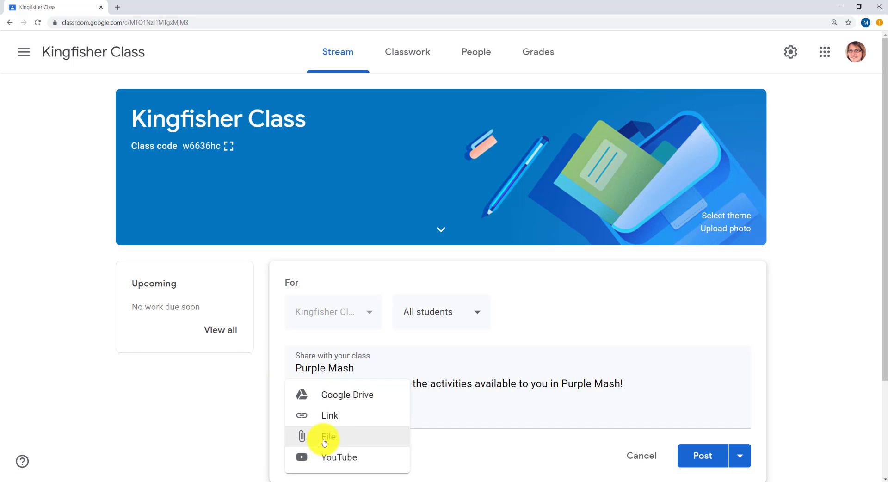
{"action": "left_click", "coordinate": [329, 415]}
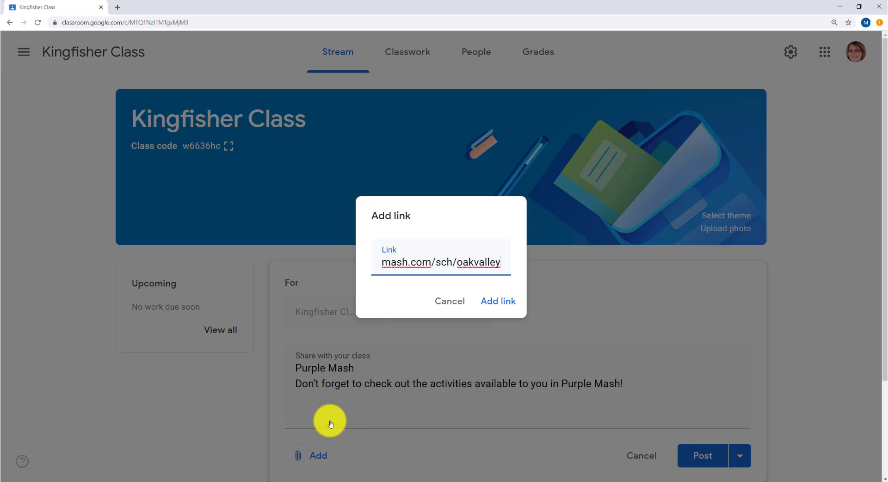
{"action": "left_click", "coordinate": [497, 300]}
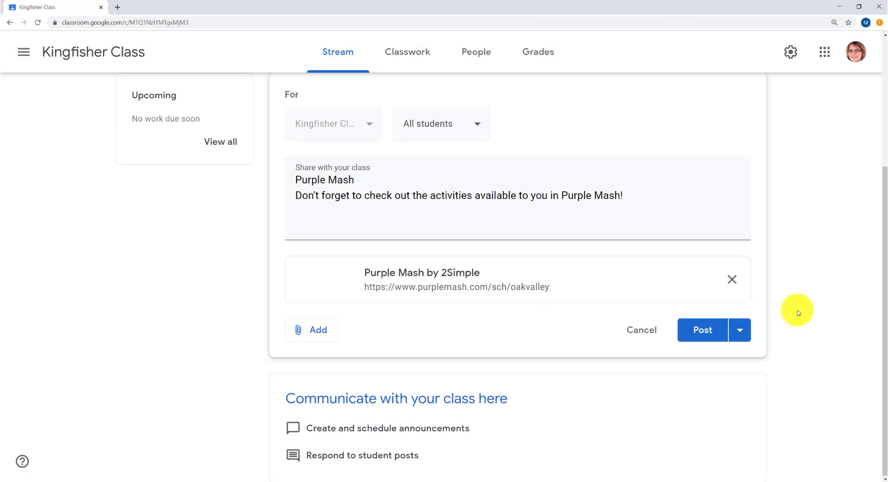
{"action": "left_click", "coordinate": [701, 330]}
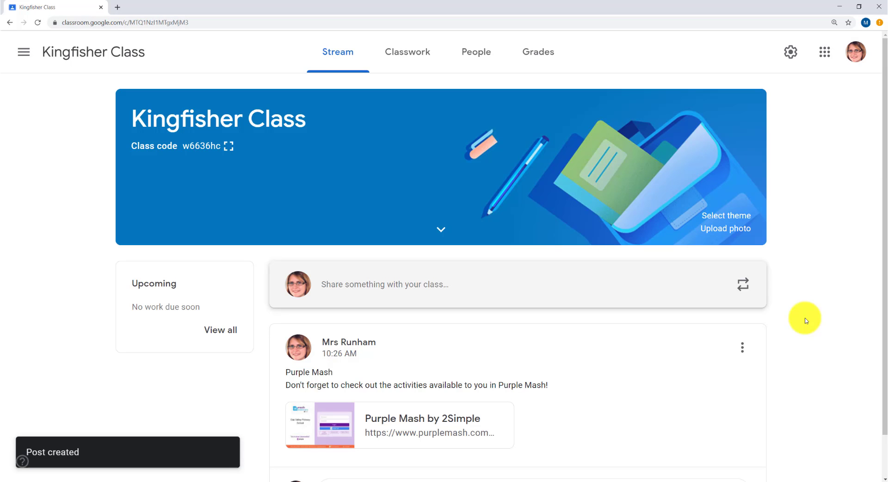
{"action": "mouse_move", "coordinate": [386, 420]}
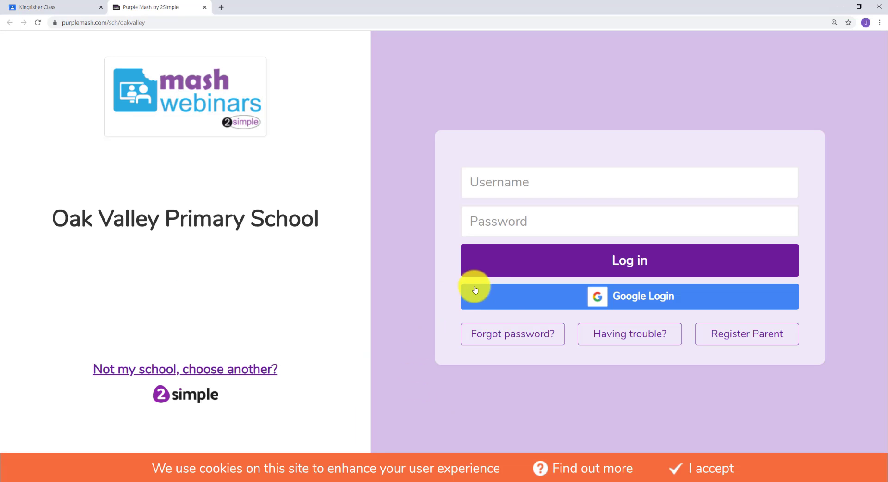
Sign in to Oak Valley Primary School's Purple Mash with Google Login
{"action": "left_click", "coordinate": [629, 295]}
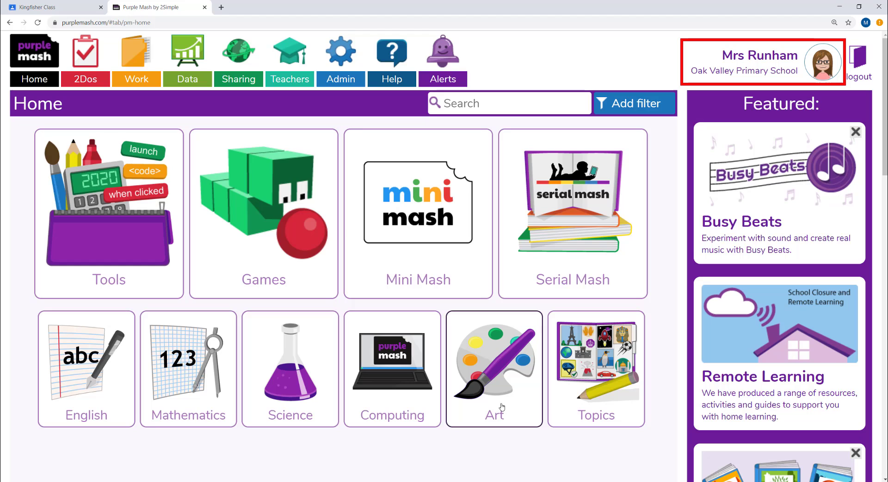
{"action": "left_click", "coordinate": [51, 7]}
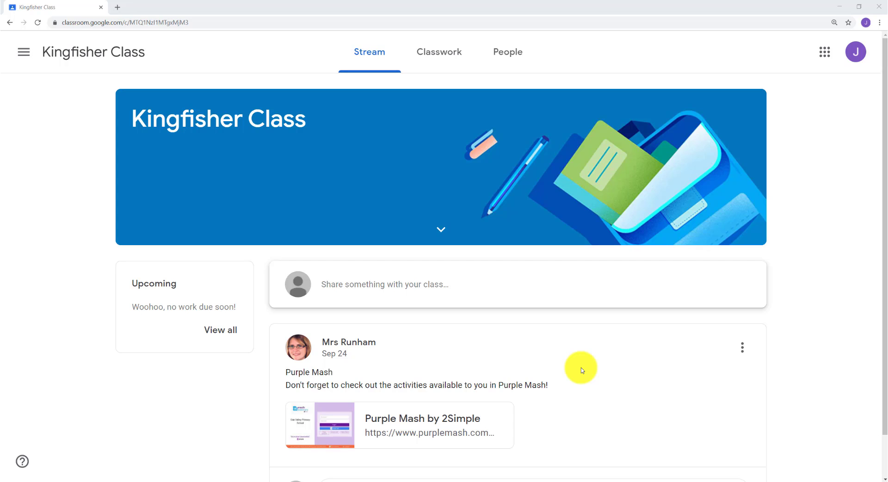
{"action": "mouse_move", "coordinate": [453, 422]}
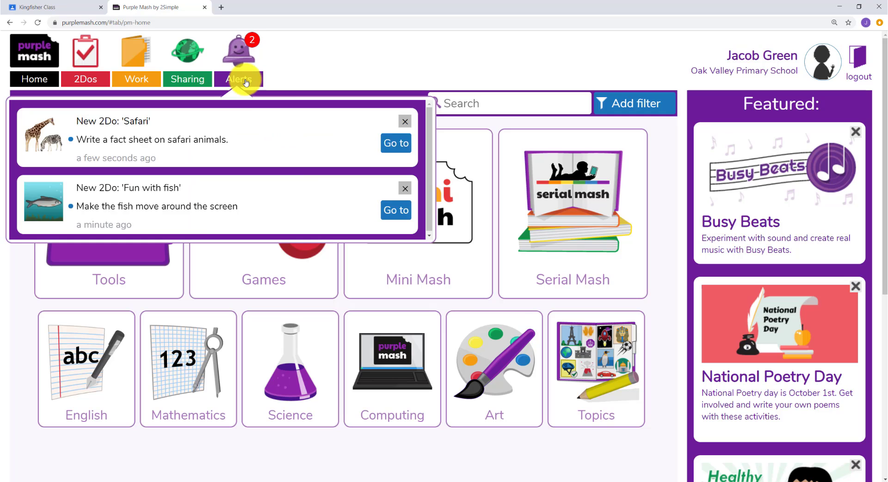
Open and refresh the pupil's 2Dos list showing 'Fun with fish' and 'Safari'
{"action": "left_click", "coordinate": [85, 78]}
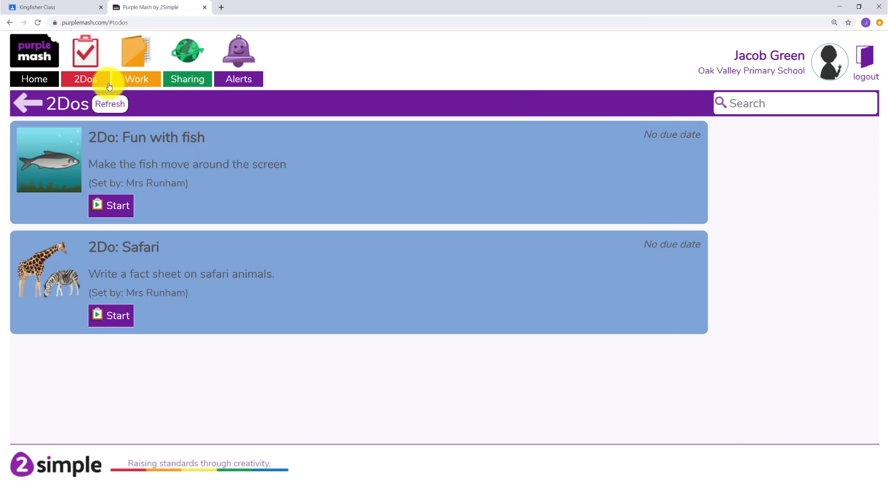
{"action": "left_click", "coordinate": [54, 7]}
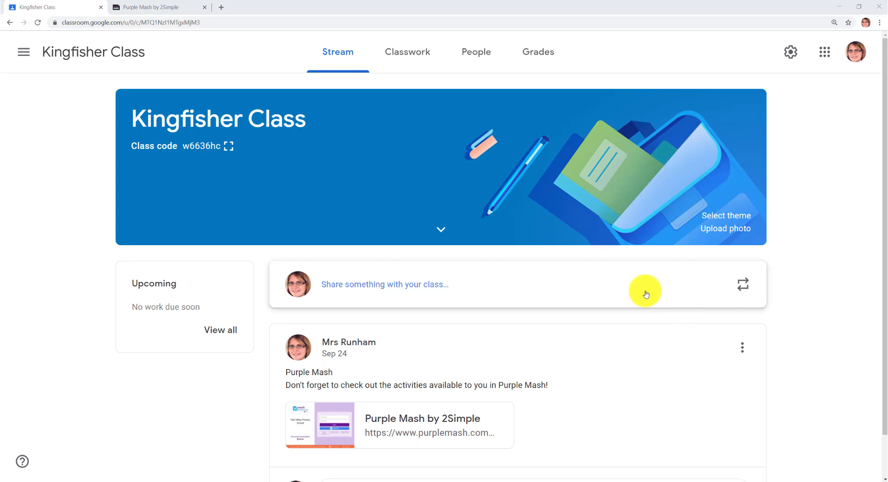
Start a new Classroom announcement and copy the Purple Mash 2Dos page address
{"action": "left_click", "coordinate": [383, 285]}
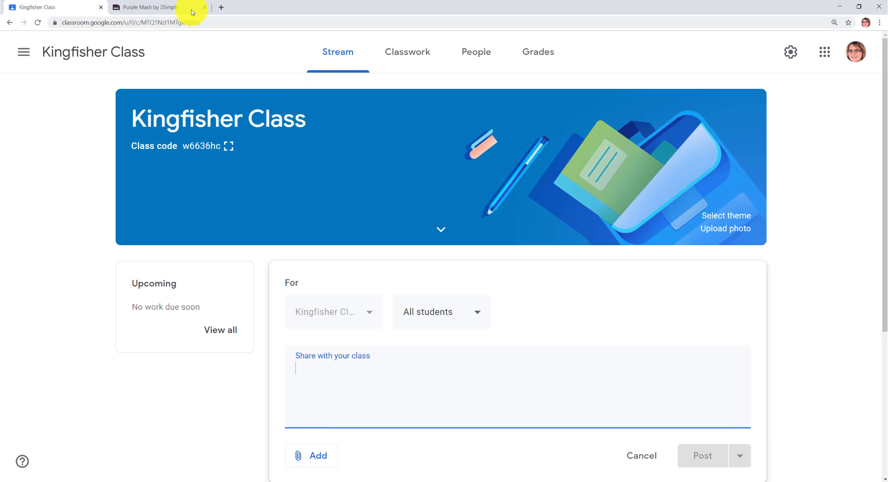
{"action": "left_click", "coordinate": [153, 7]}
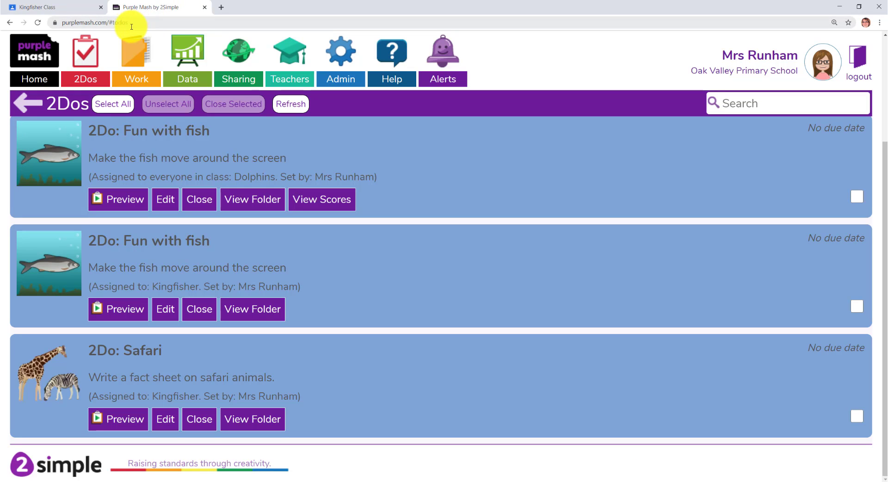
{"action": "right_click", "coordinate": [91, 23]}
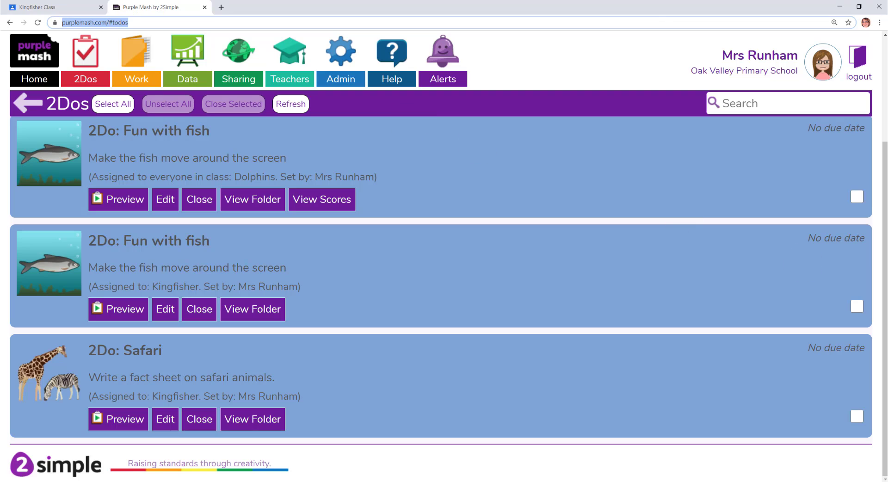
{"action": "left_click", "coordinate": [51, 7]}
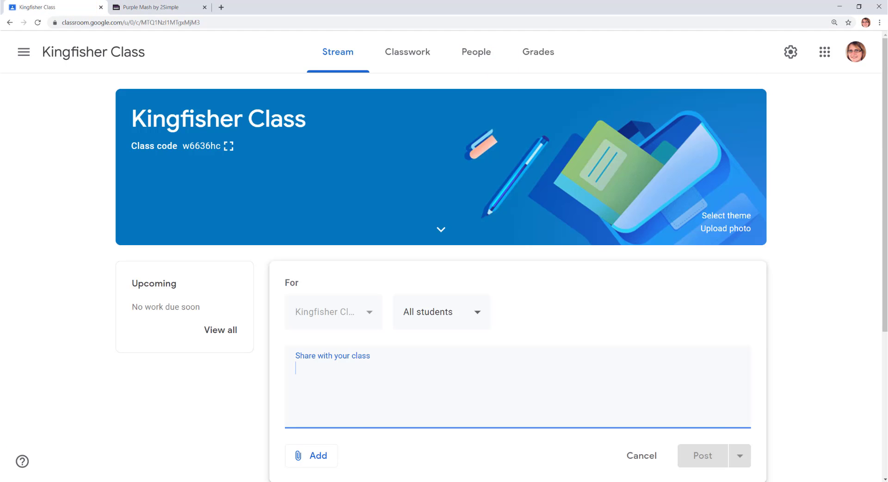
Post the 'I've set you a new 2Do!' announcement with the purplemash.com/#todos link attached
{"action": "type", "text": "I've set you a new 2Do! Click on"}
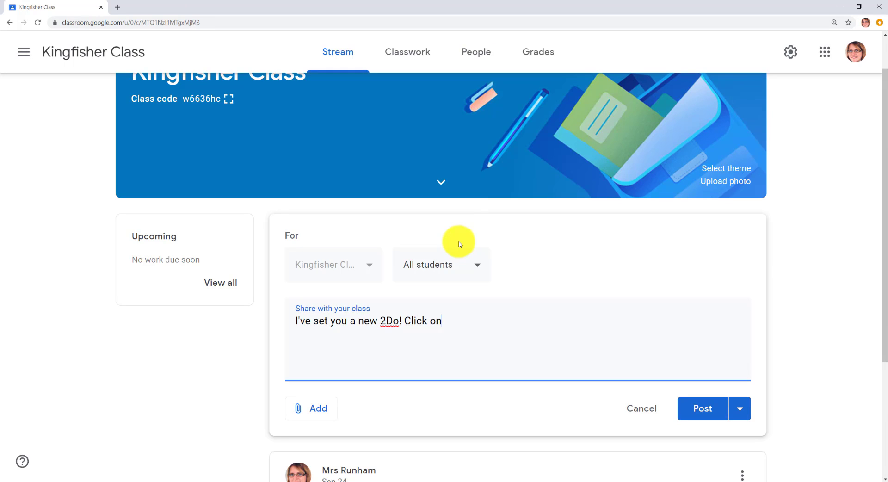
{"action": "type", "text": "the link to open Purple Mash and view your 2D"}
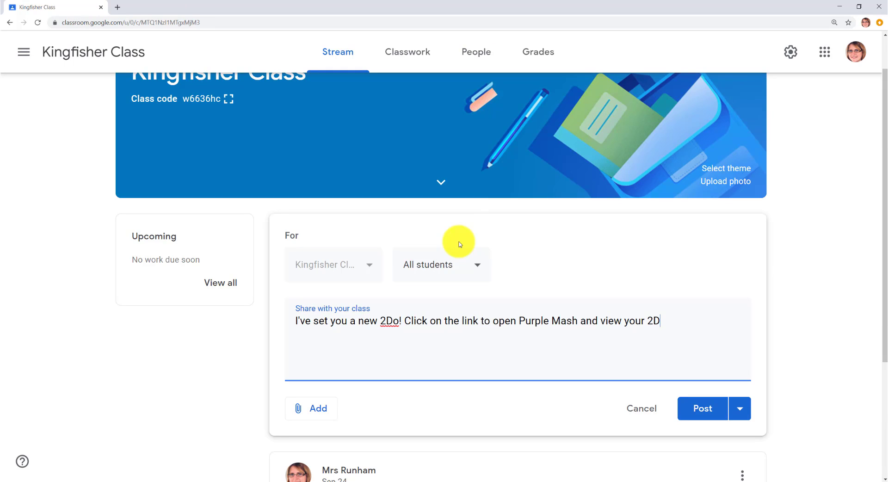
{"action": "left_click", "coordinate": [311, 408]}
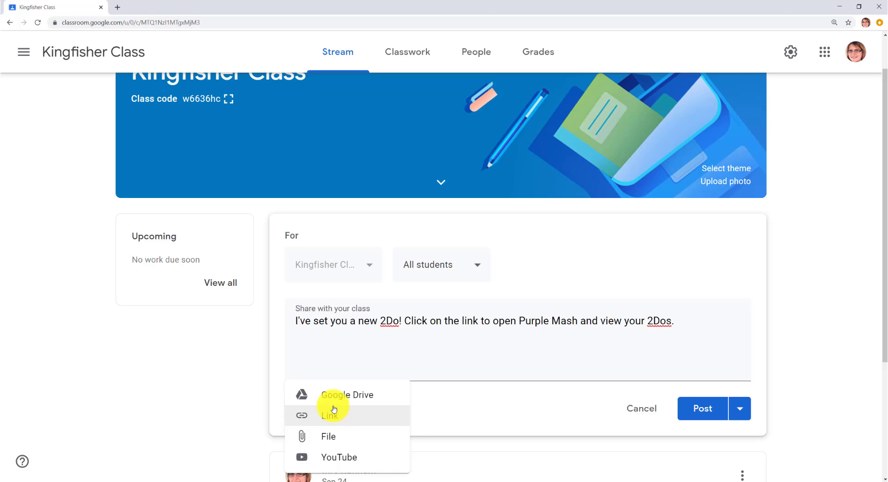
{"action": "left_click", "coordinate": [328, 416]}
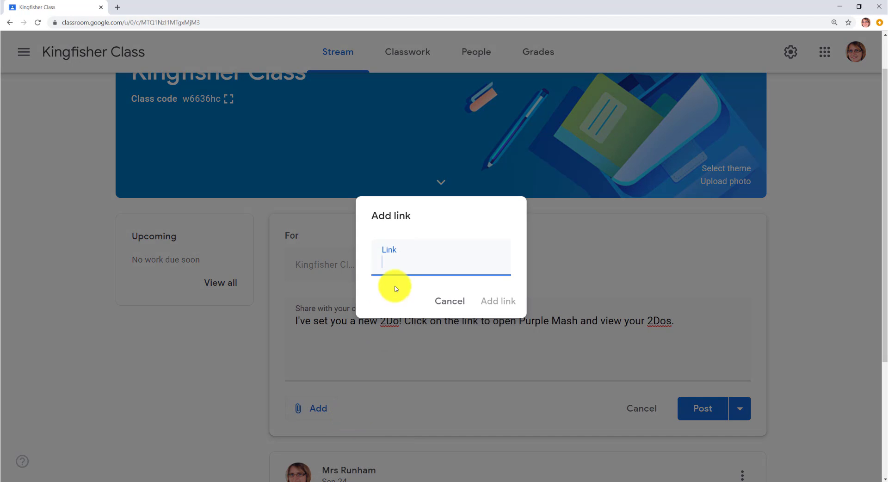
{"action": "type", "text": ".purplemash.com/#todos"}
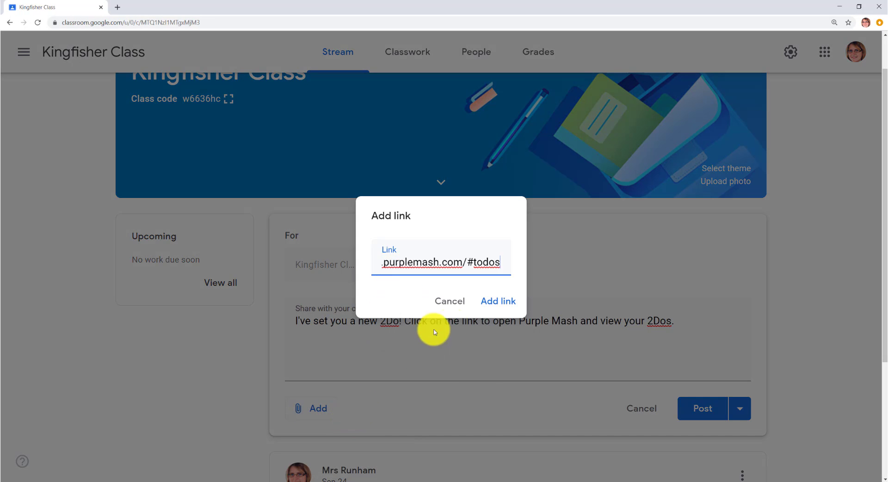
{"action": "left_click", "coordinate": [498, 300]}
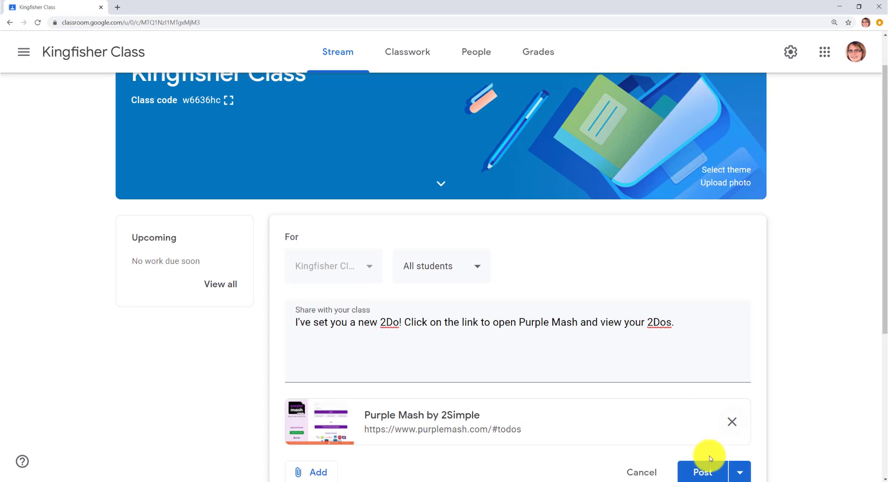
{"action": "left_click", "coordinate": [702, 472]}
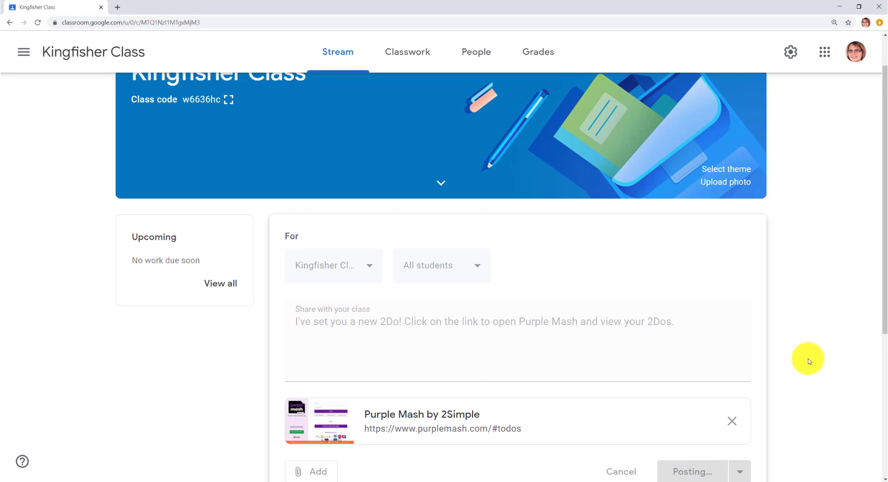
{"action": "left_click", "coordinate": [691, 471]}
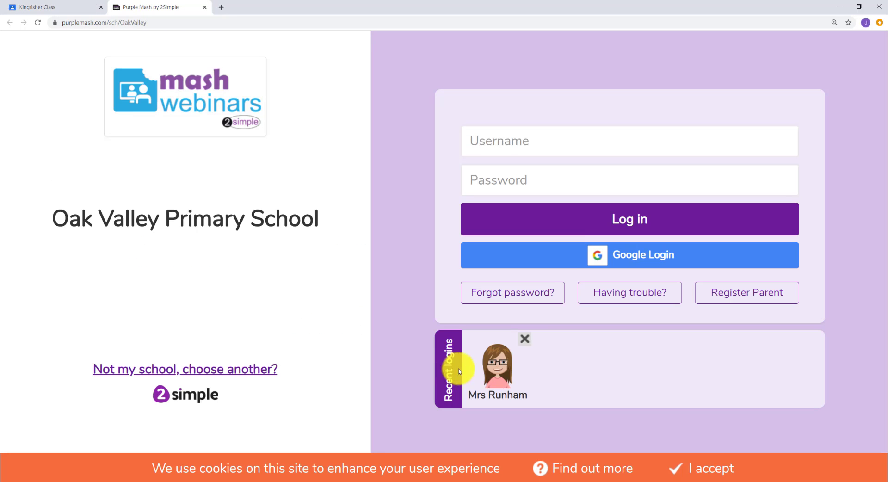
Sign back in using the Mrs Runham tile under Recent logins
{"action": "left_click", "coordinate": [629, 255]}
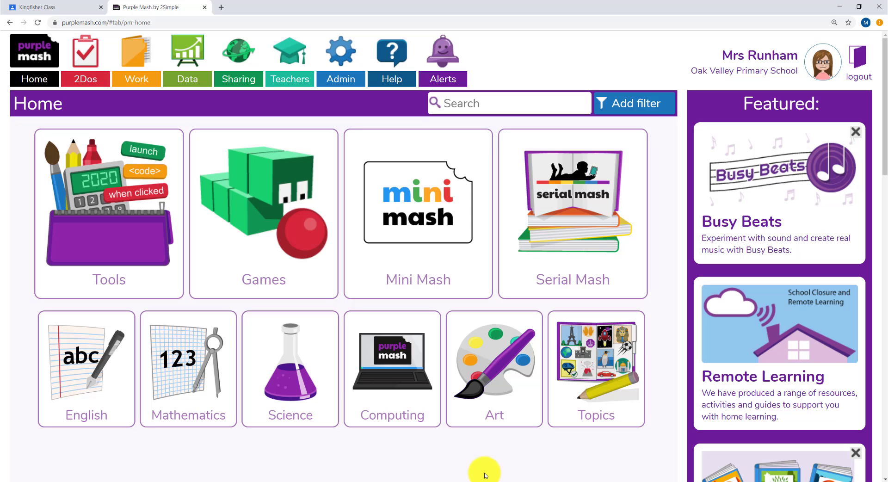
Share the 2Paint tool from Art to Google Classroom as a Kingfisher Class assignment
{"action": "left_click", "coordinate": [493, 368]}
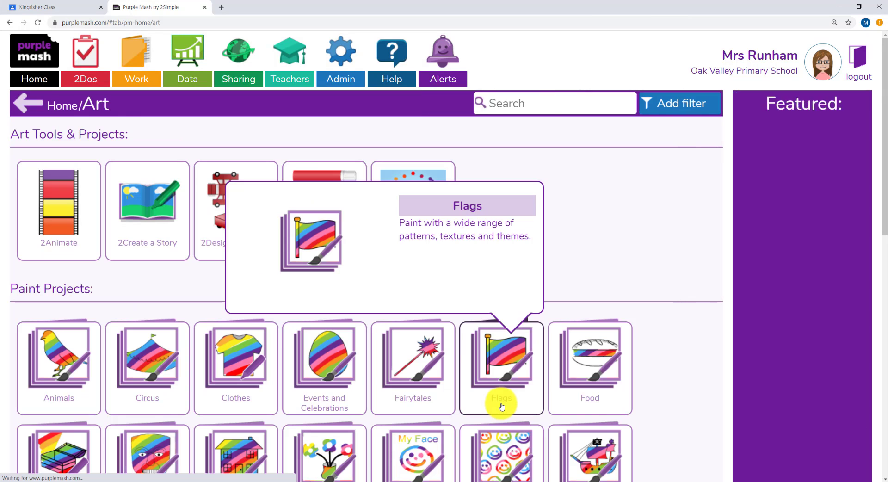
{"action": "left_click", "coordinate": [500, 368]}
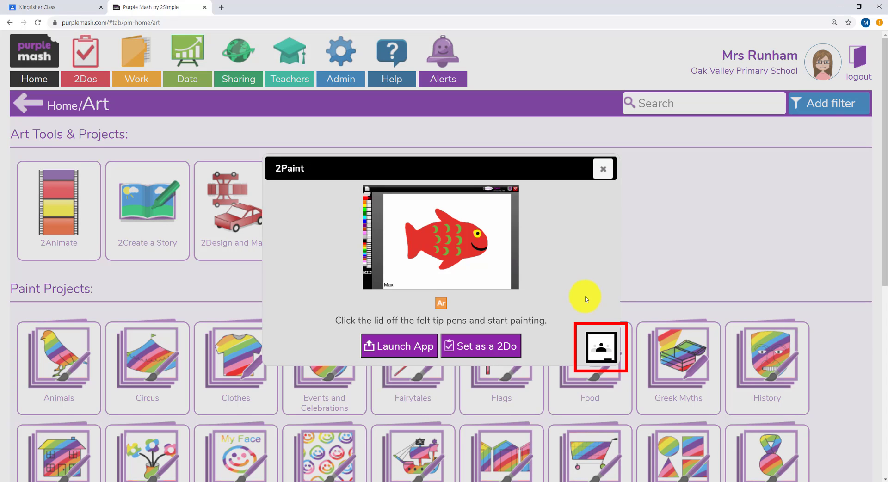
{"action": "left_click", "coordinate": [600, 347]}
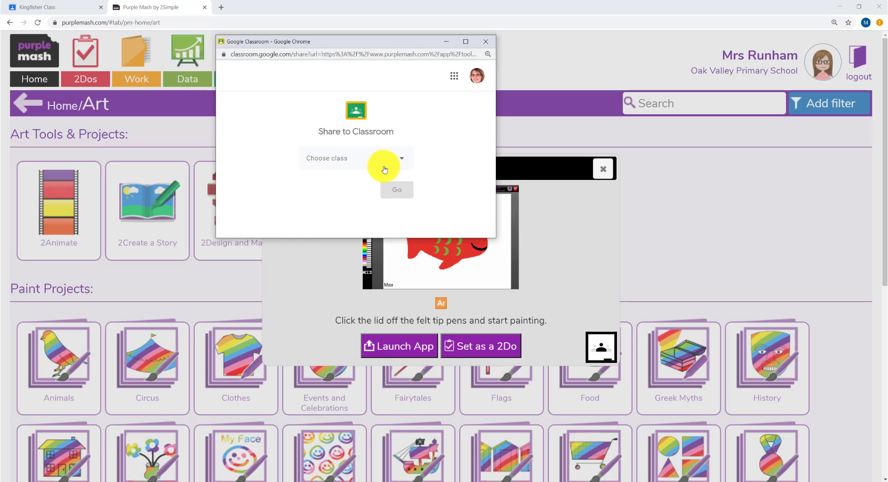
{"action": "left_click", "coordinate": [356, 158]}
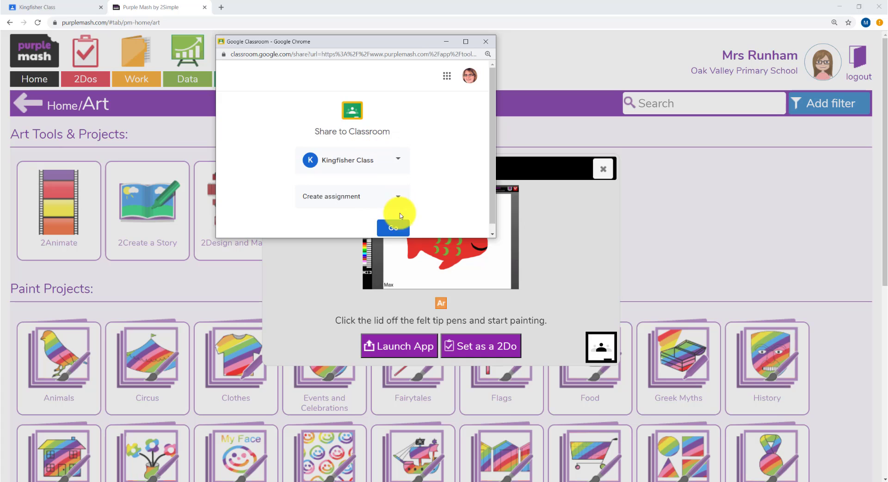
{"action": "left_click", "coordinate": [393, 227]}
{"action": "type", "text": "Paint a flower"}
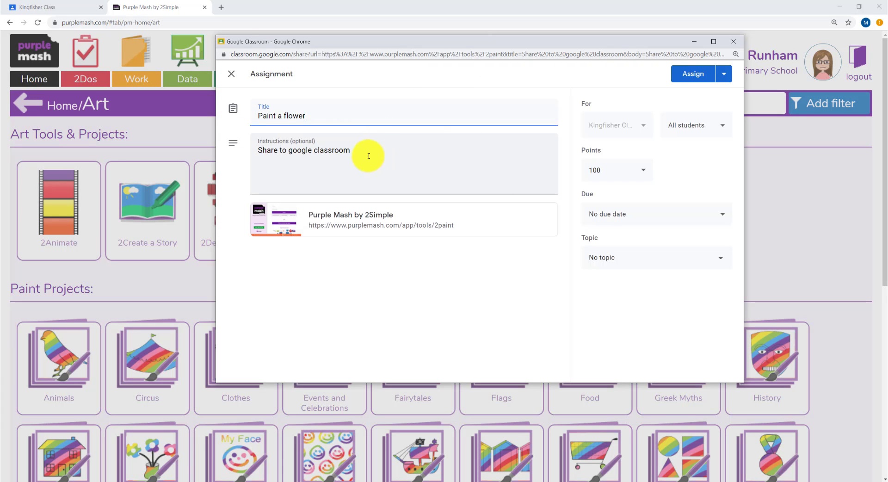
Add symmetrical-flower instructions, set the due date to Sep 26, and assign
{"action": "type", "text": "Can you"}
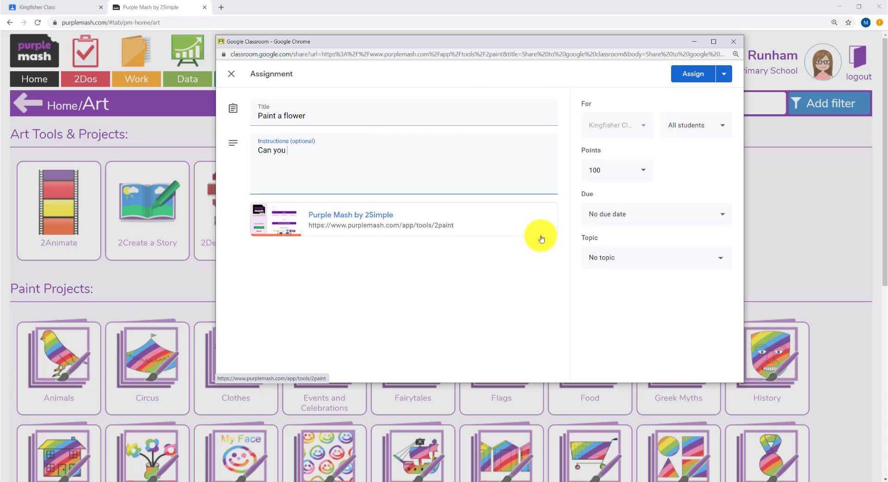
{"action": "type", "text": "paint a symmetrical flower? Click on the link below to have a go in Purple Mash."}
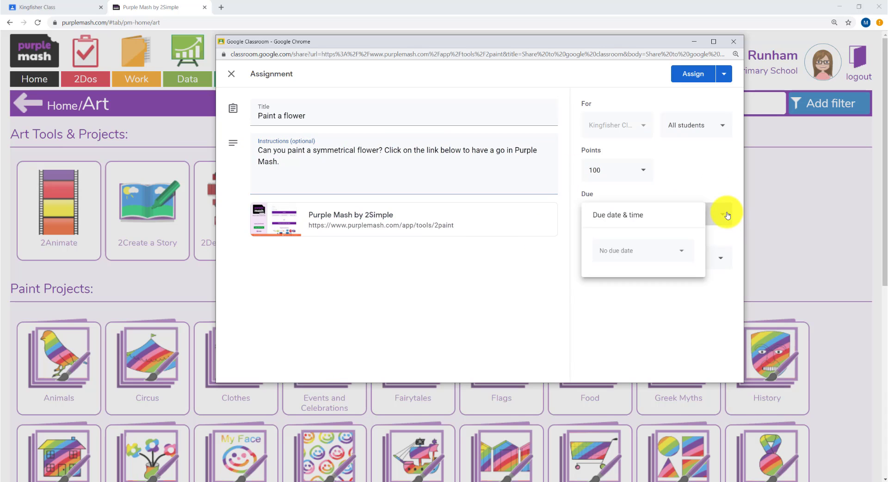
{"action": "left_click", "coordinate": [643, 250]}
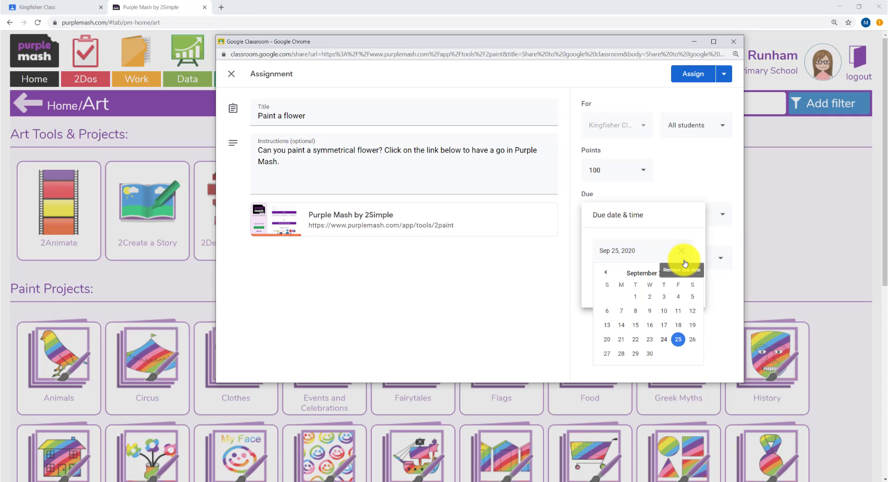
{"action": "left_click", "coordinate": [692, 339]}
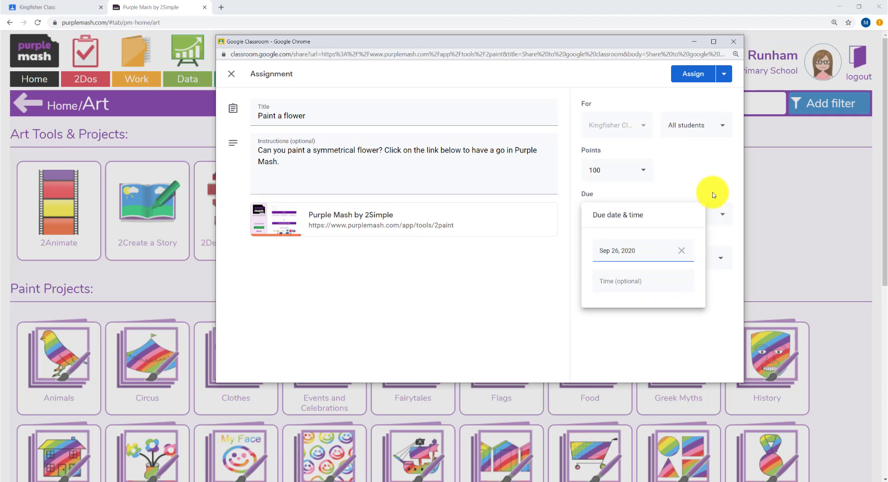
{"action": "left_click", "coordinate": [691, 74]}
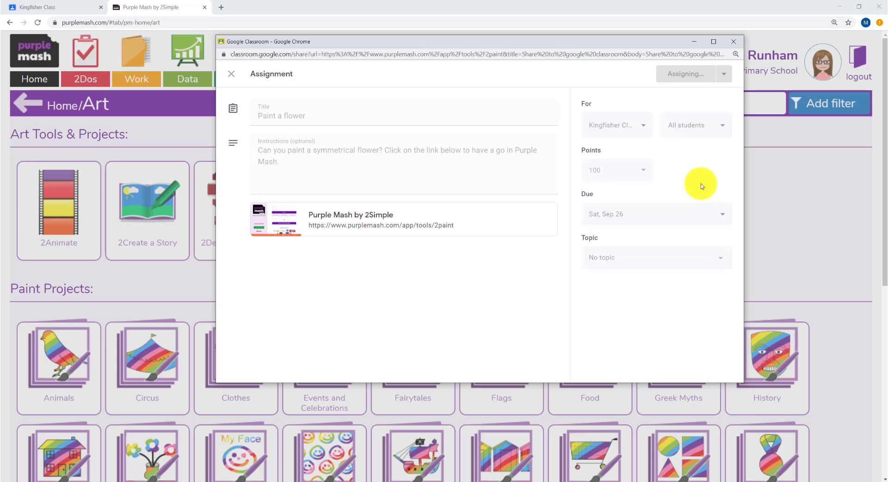
{"action": "left_click", "coordinate": [684, 74]}
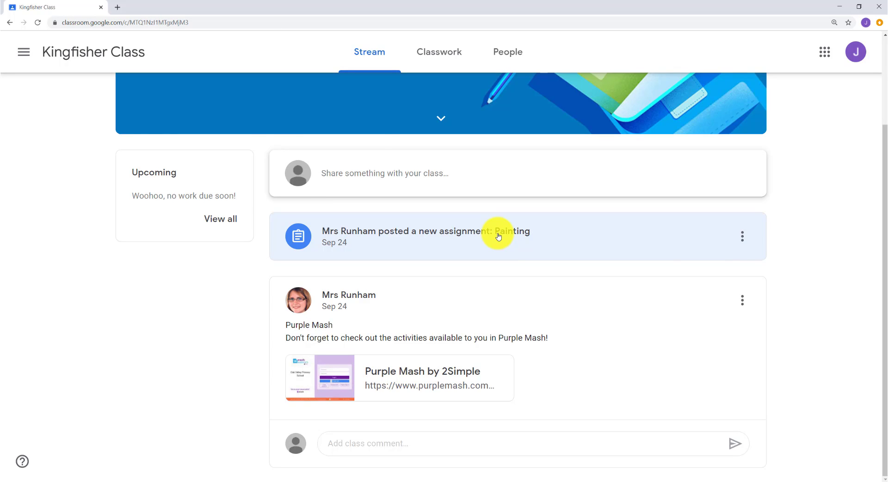
Open the Painting assignment post from the pupil's Stream
{"action": "left_click", "coordinate": [497, 231]}
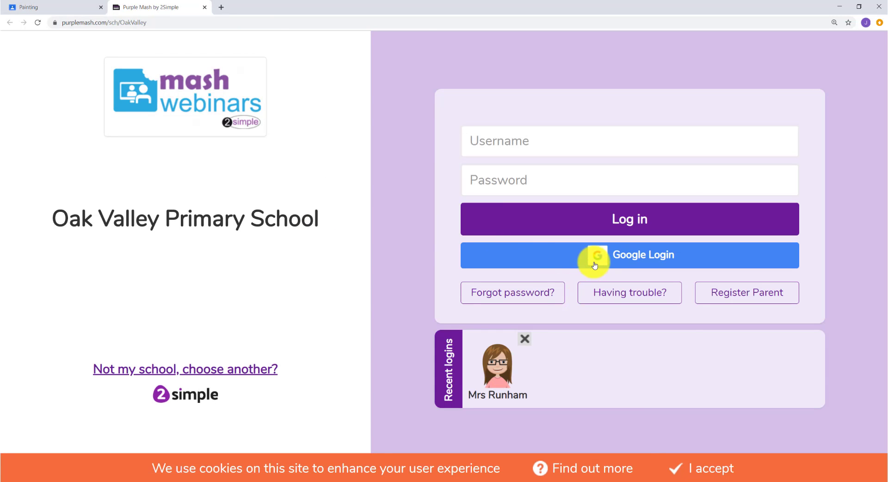
Sign in, save the painting as 'symmetrical flower', and copy its Link & QR code share link
{"action": "left_click", "coordinate": [628, 255]}
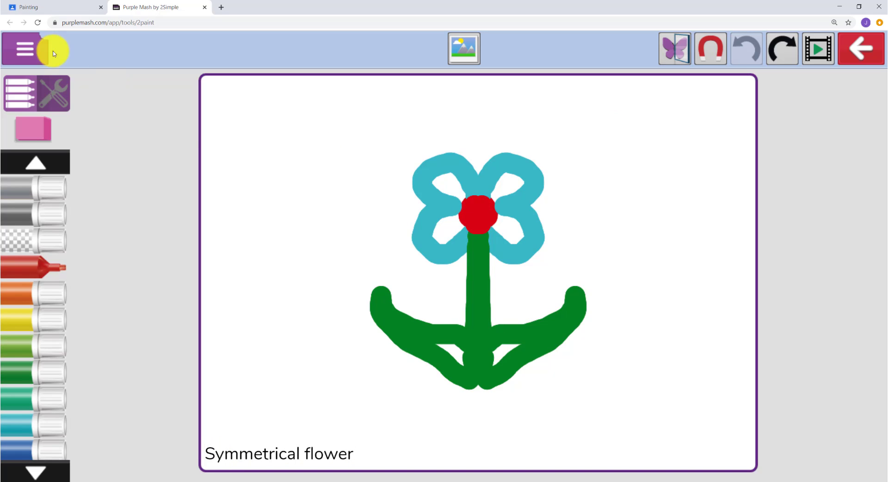
{"action": "left_click", "coordinate": [25, 48]}
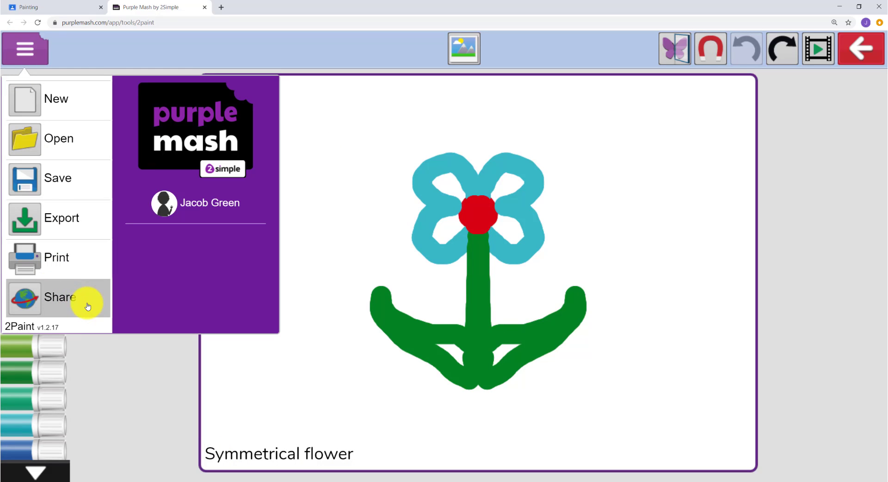
{"action": "left_click", "coordinate": [57, 178]}
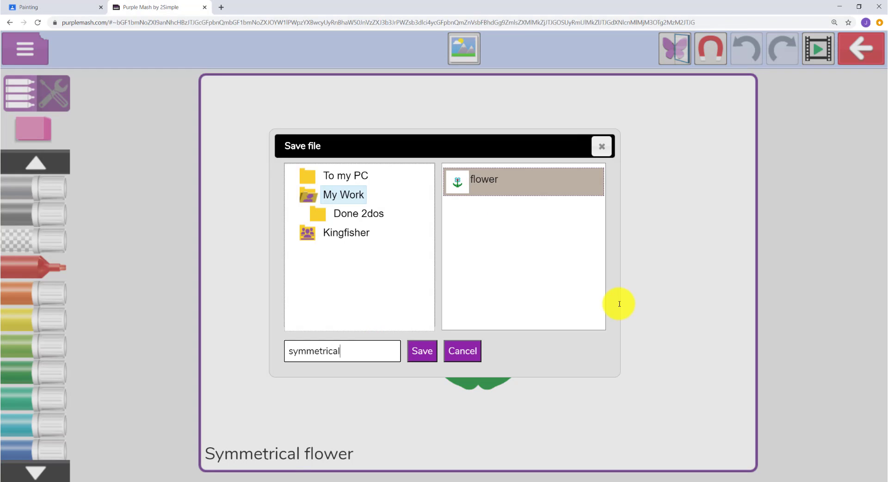
{"action": "left_click", "coordinate": [422, 351]}
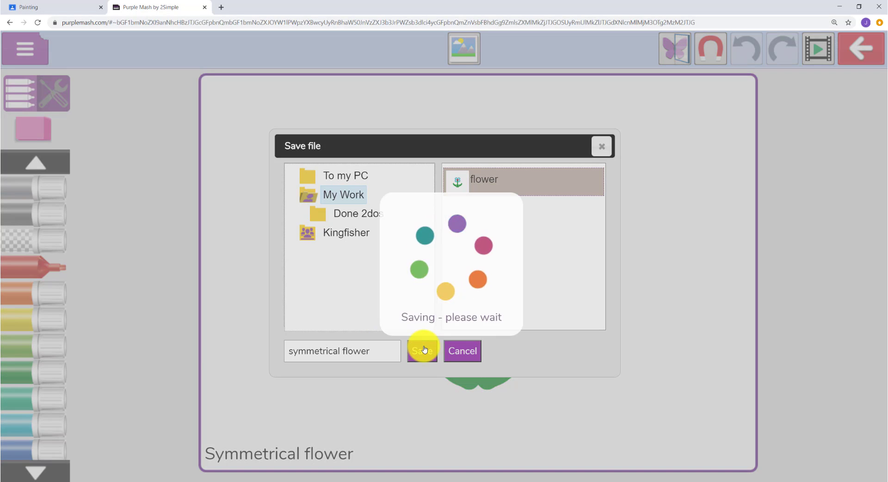
{"action": "left_click", "coordinate": [422, 350]}
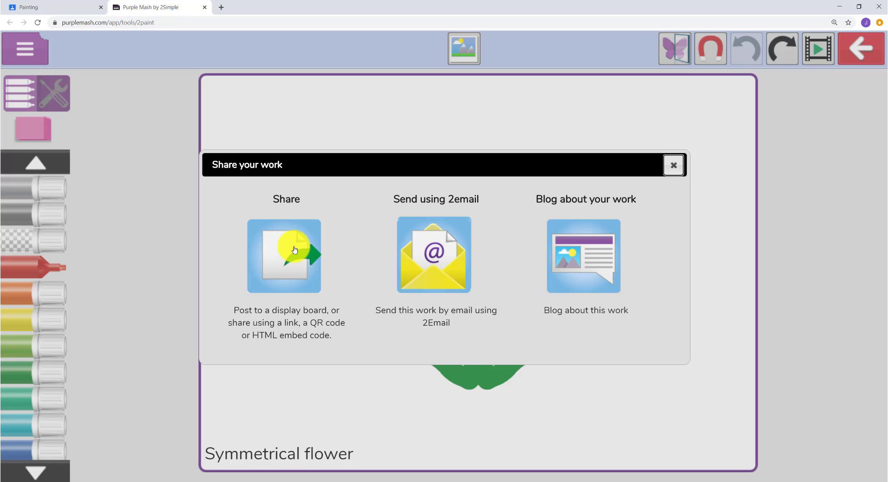
{"action": "left_click", "coordinate": [285, 256]}
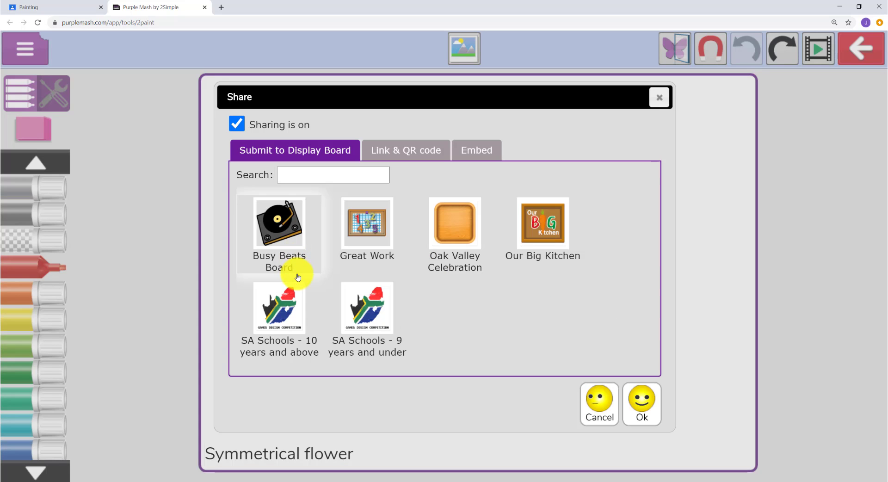
{"action": "mouse_move", "coordinate": [421, 158]}
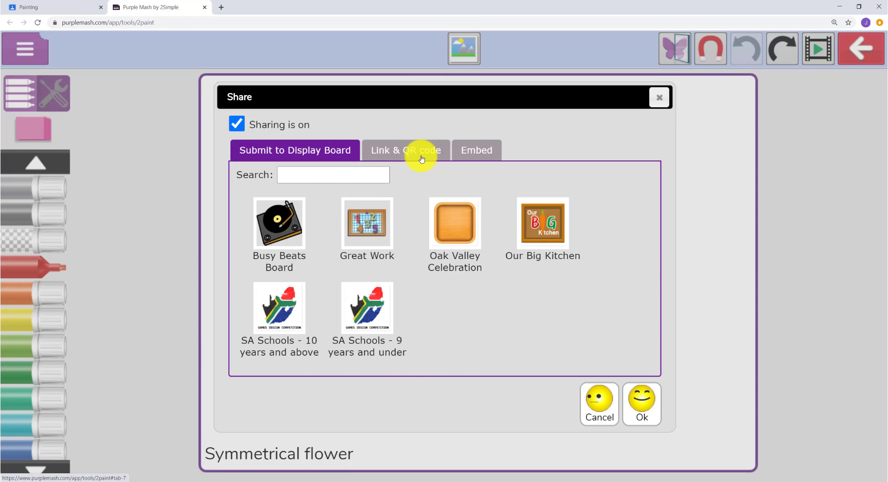
{"action": "left_click", "coordinate": [406, 150]}
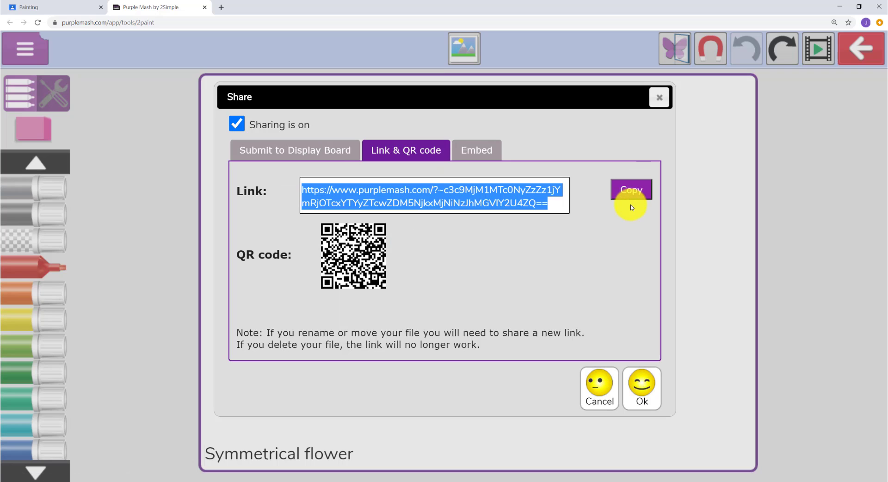
{"action": "mouse_move", "coordinate": [673, 374]}
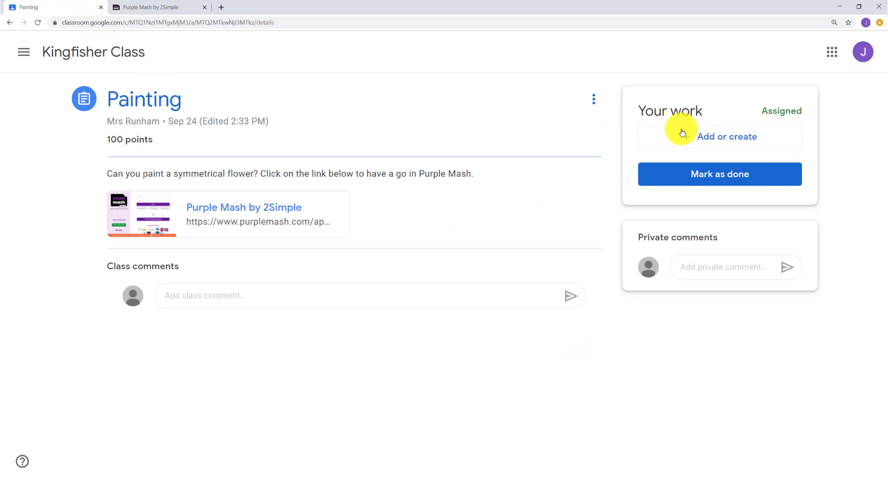
Attach the pasted Purple Mash flower share link to the Painting assignment
{"action": "left_click", "coordinate": [727, 137]}
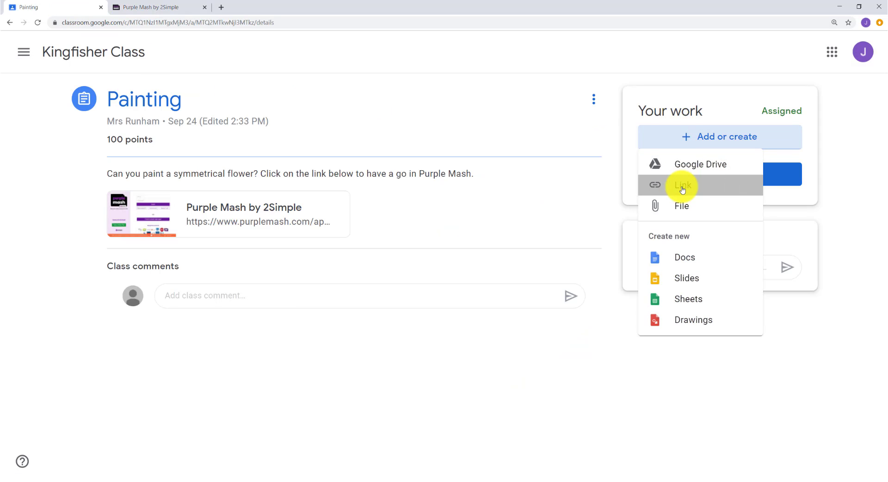
{"action": "left_click", "coordinate": [683, 185]}
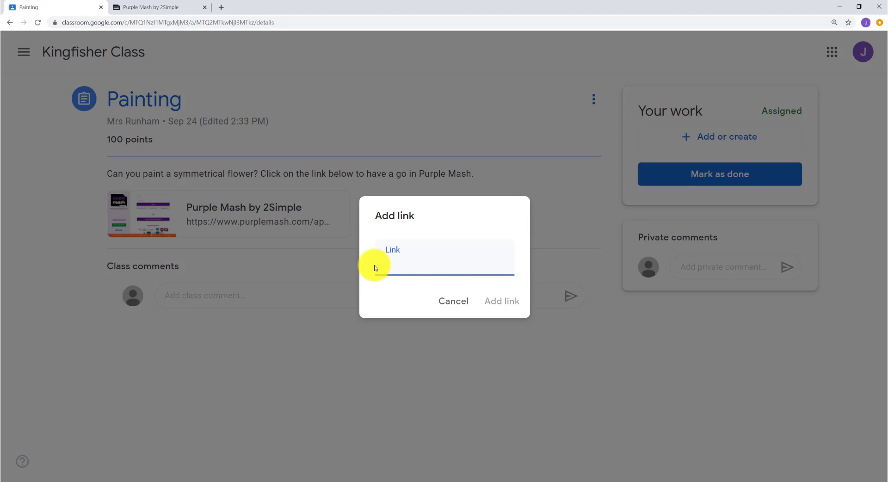
{"action": "type", "text": "vjNiNzJhMGVlY2U4ZQ=="}
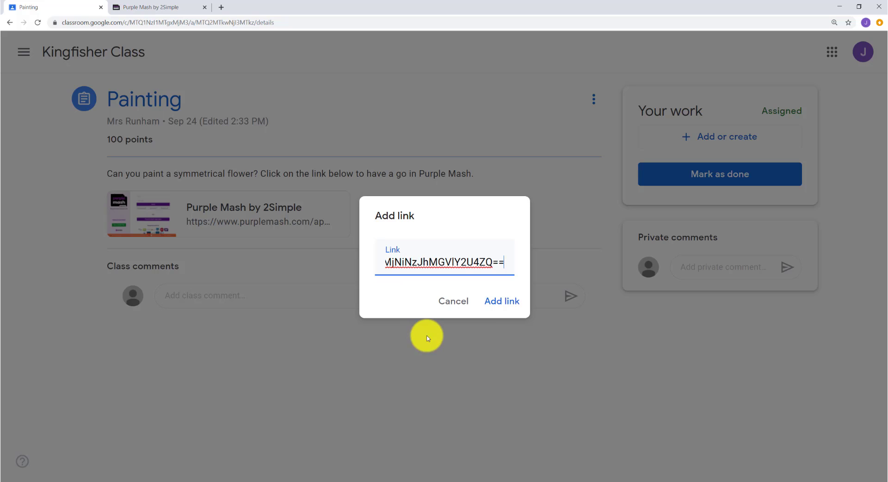
{"action": "left_click", "coordinate": [500, 301]}
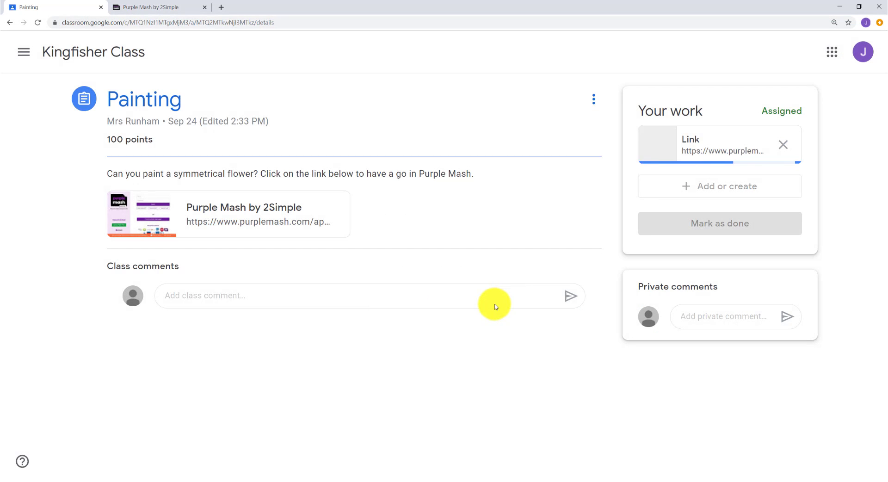
Turn in the Painting assignment and confirm submission
{"action": "left_click", "coordinate": [719, 223]}
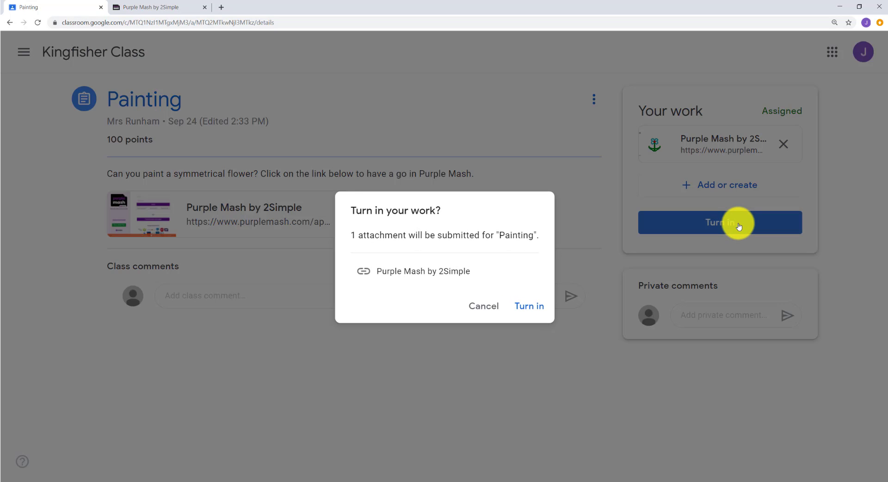
{"action": "left_click", "coordinate": [528, 306]}
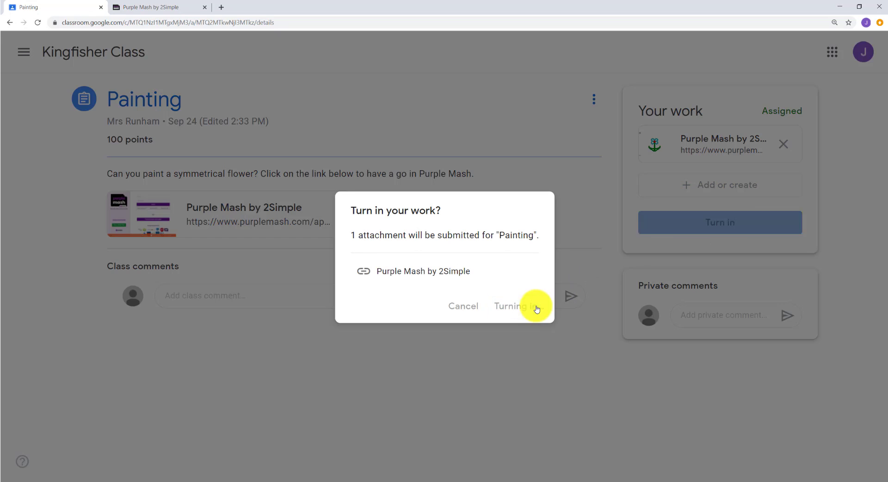
{"action": "left_click", "coordinate": [512, 305]}
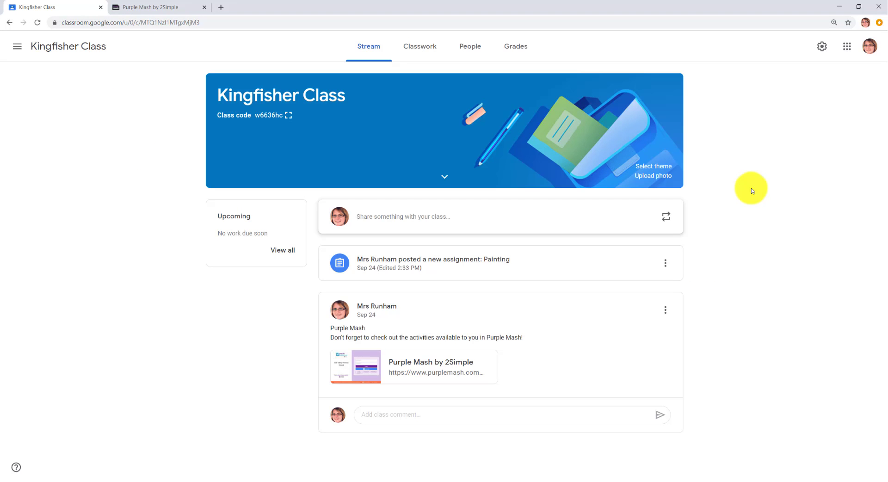
Open a pupil's Edit Pupil record in 2Lasso to view the matched email address
{"action": "left_click", "coordinate": [432, 259]}
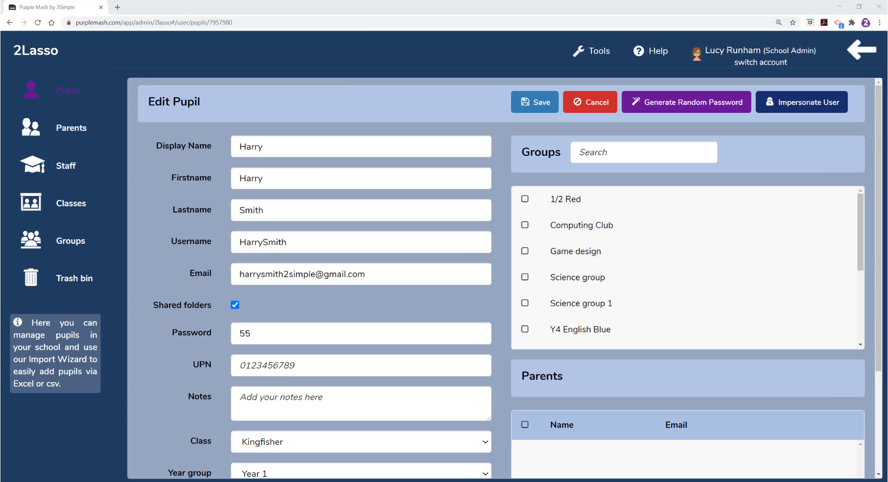
{"action": "left_click", "coordinate": [360, 274]}
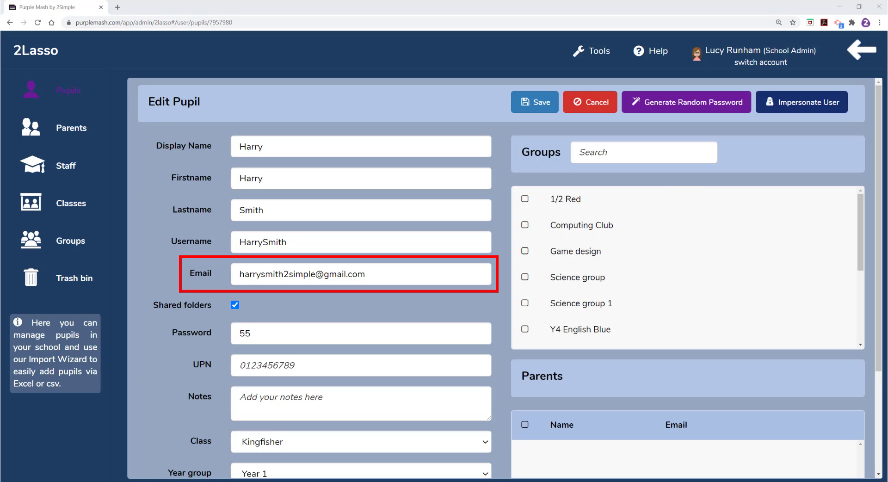